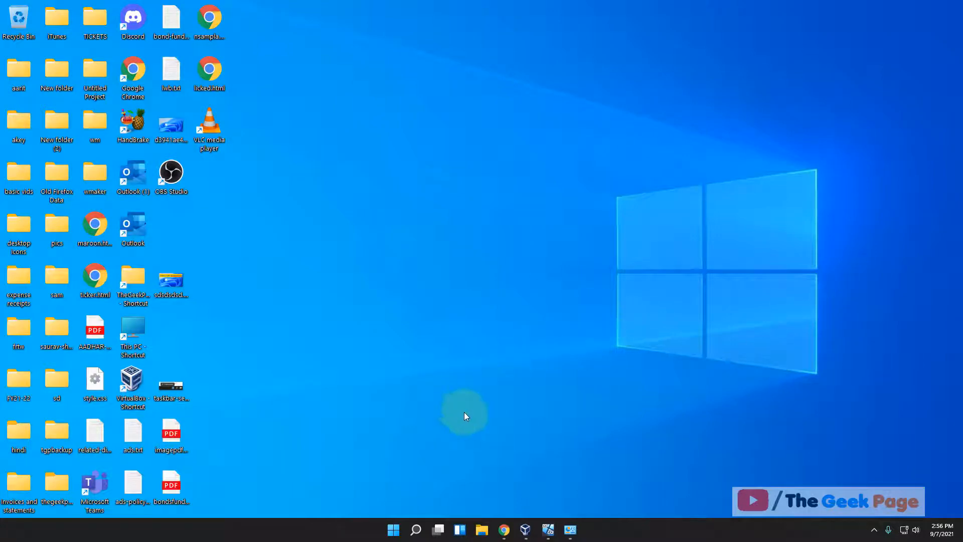
Step: Right-click Start to bring up the Win+X quick-link menu
{"action": "left_click", "coordinate": [416, 530]}
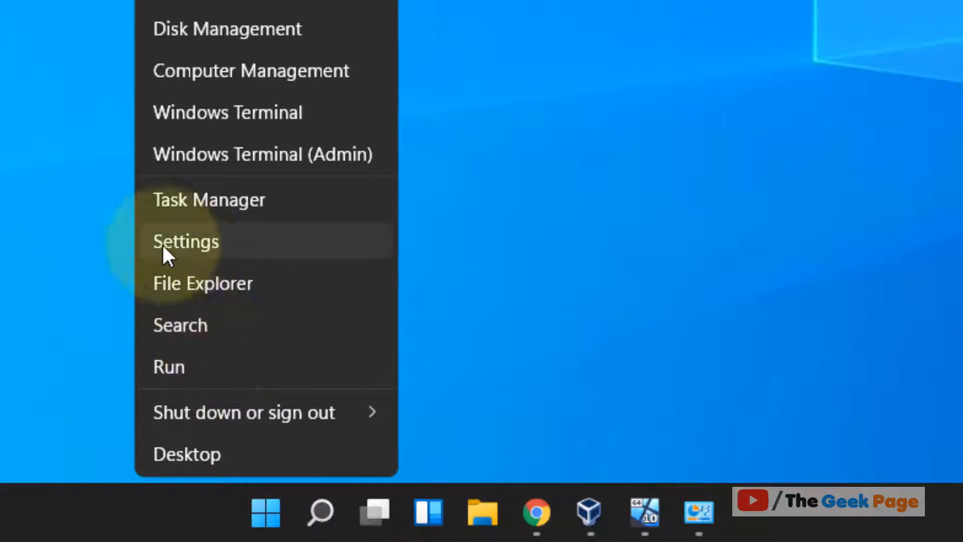
Step: Launch Settings from the quick-link menu and go to the Apps page
{"action": "left_click", "coordinate": [185, 241]}
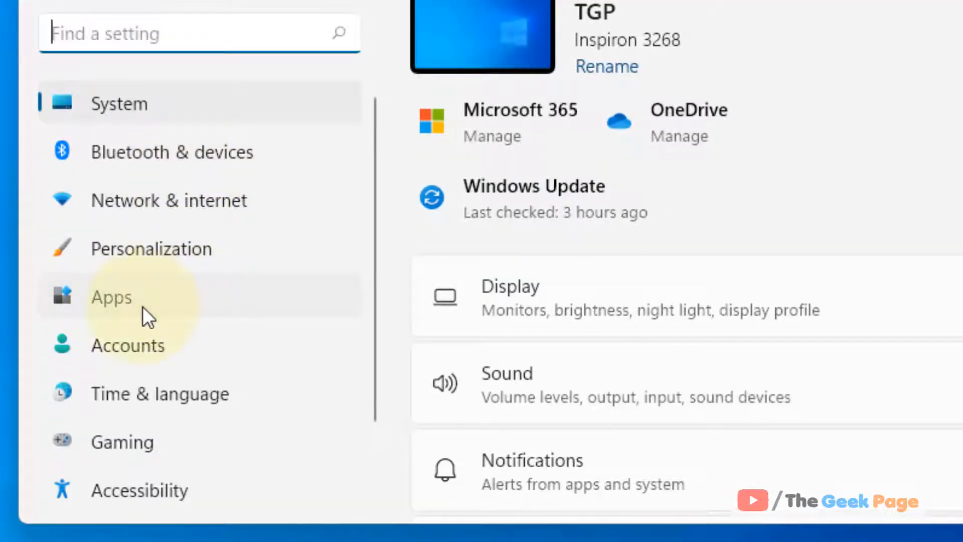
{"action": "left_click", "coordinate": [111, 297]}
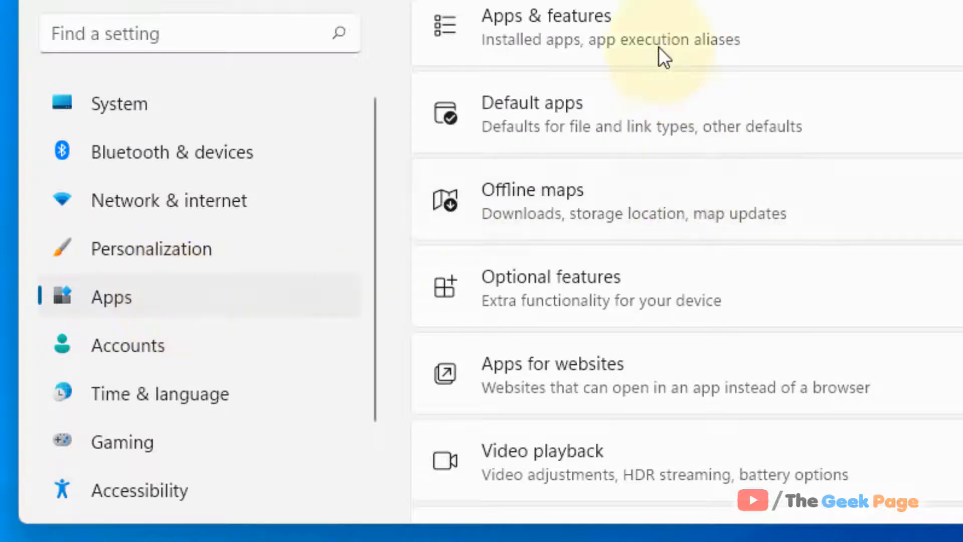
{"action": "mouse_move", "coordinate": [584, 43]}
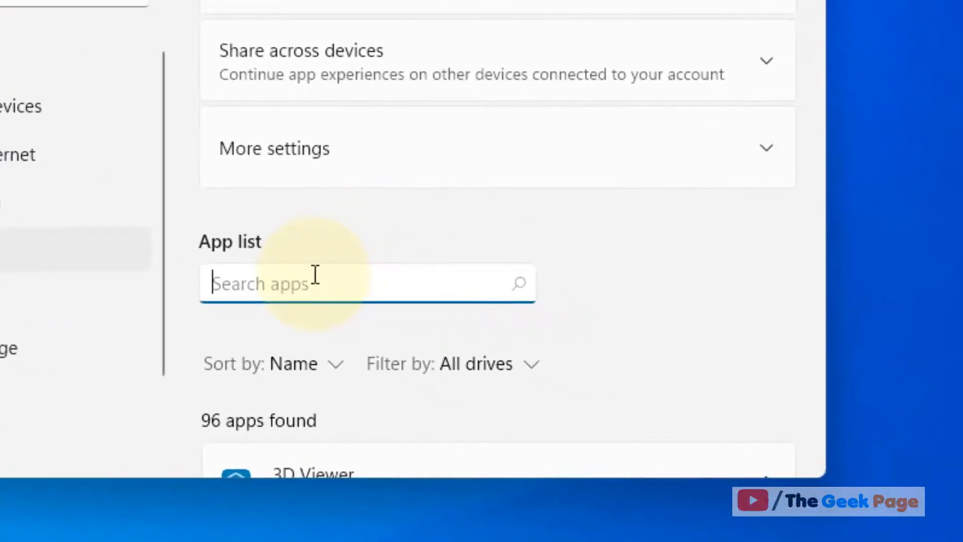
Step: Search the app list for 'sticky notes' and show Sticky Notes' more-actions menu
{"action": "type", "text": "sticky"}
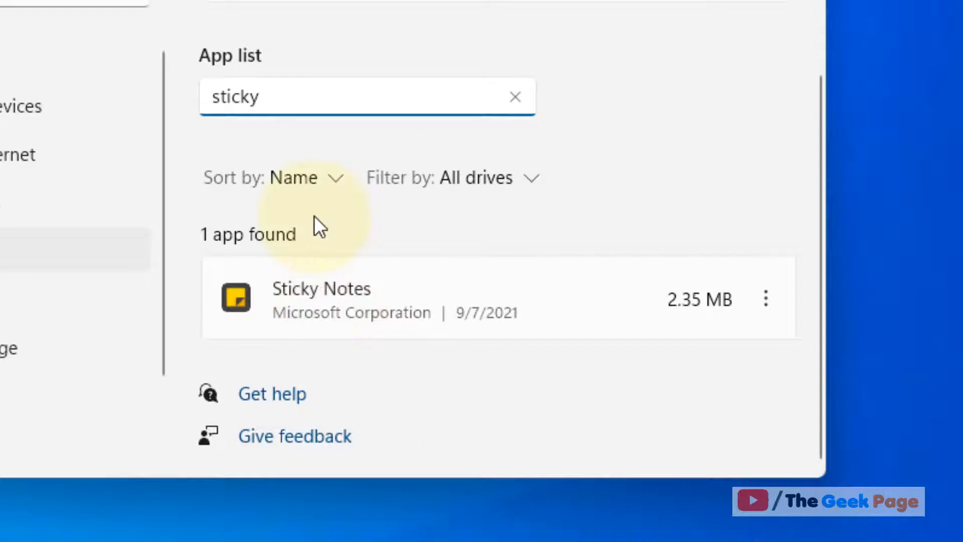
{"action": "type", "text": "notes"}
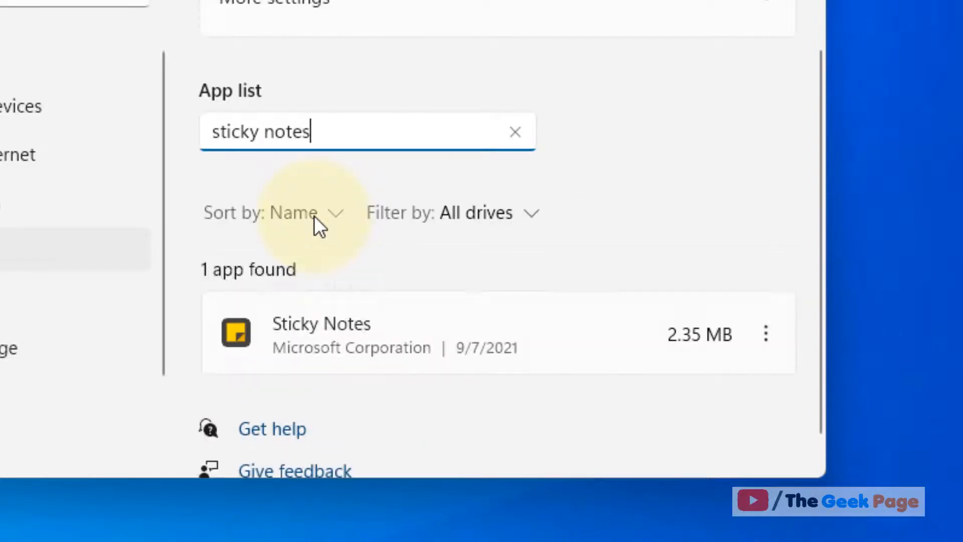
{"action": "mouse_move", "coordinate": [486, 295]}
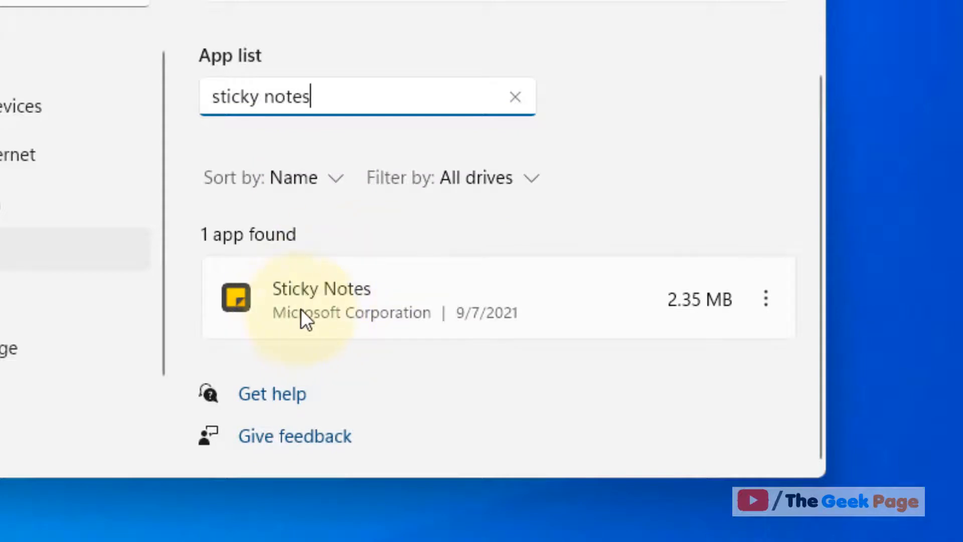
{"action": "mouse_move", "coordinate": [749, 470]}
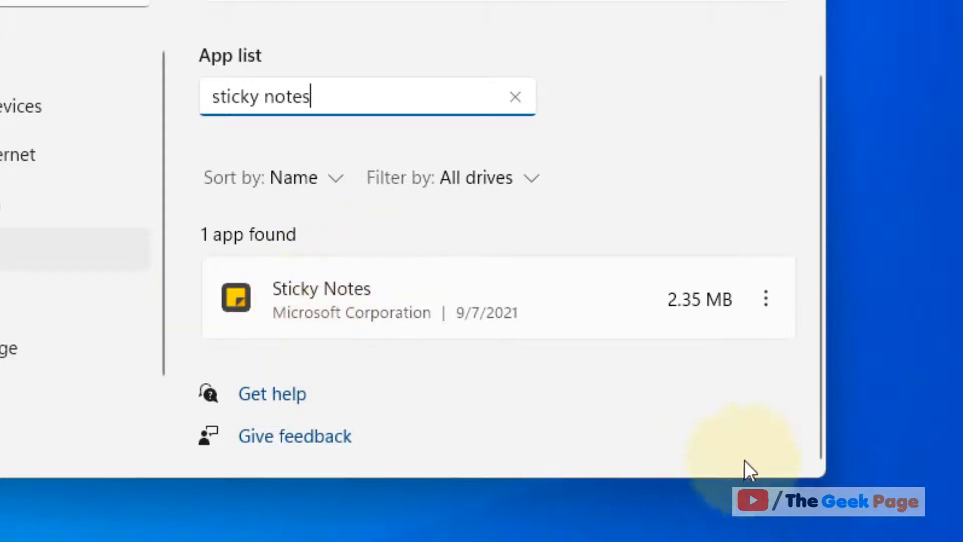
{"action": "left_click", "coordinate": [766, 298]}
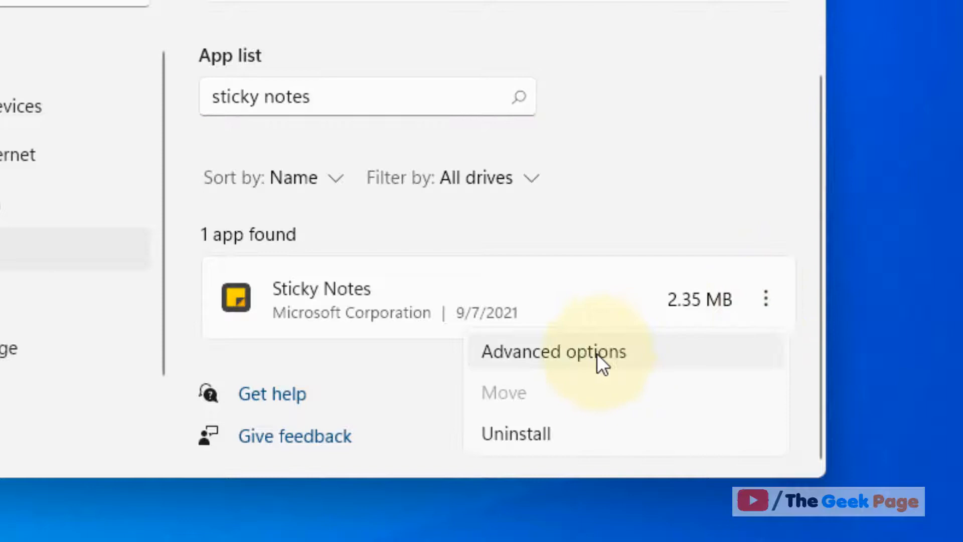
{"action": "mouse_move", "coordinate": [574, 369]}
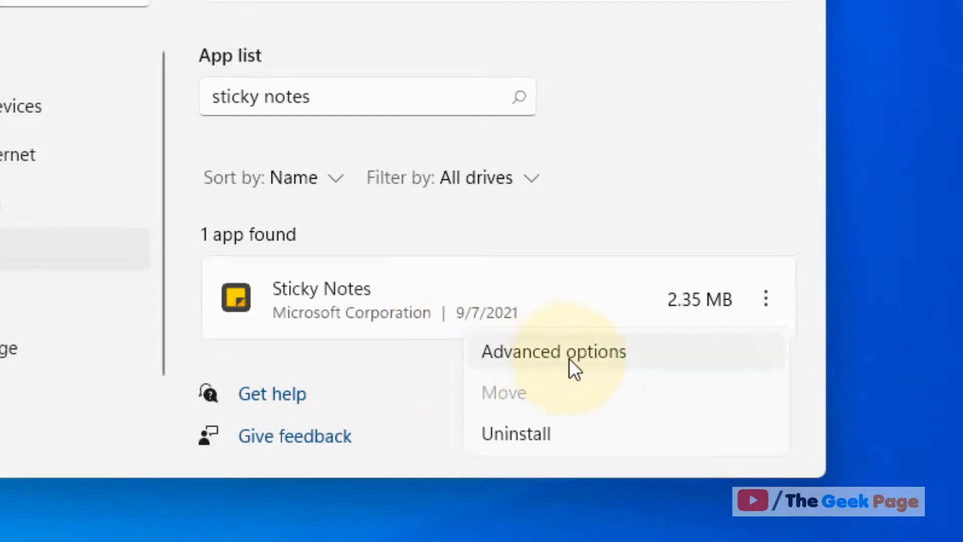
Step: Open Sticky Notes' Advanced options and scroll to the Reset section
{"action": "left_click", "coordinate": [552, 351]}
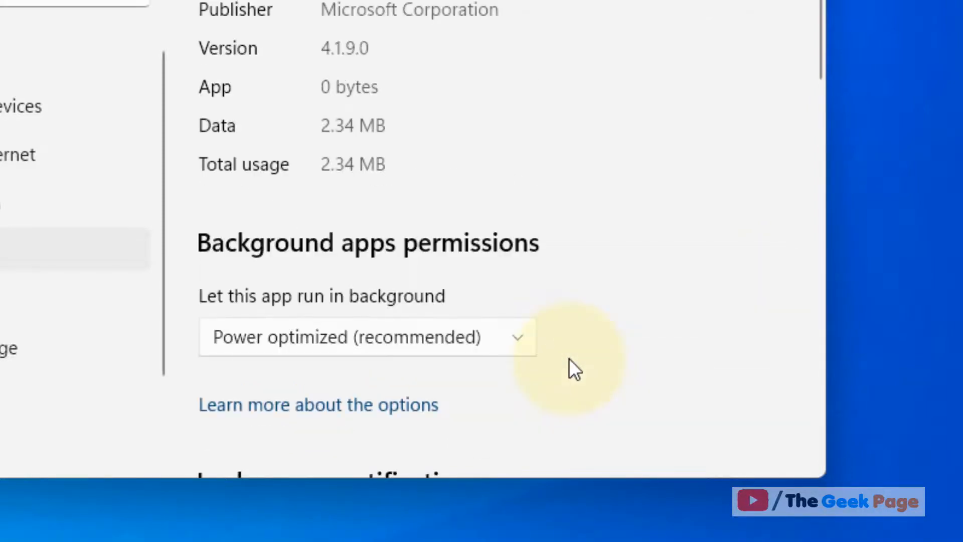
{"action": "scroll", "scroll_direction": "down", "scroll_amount": 3}
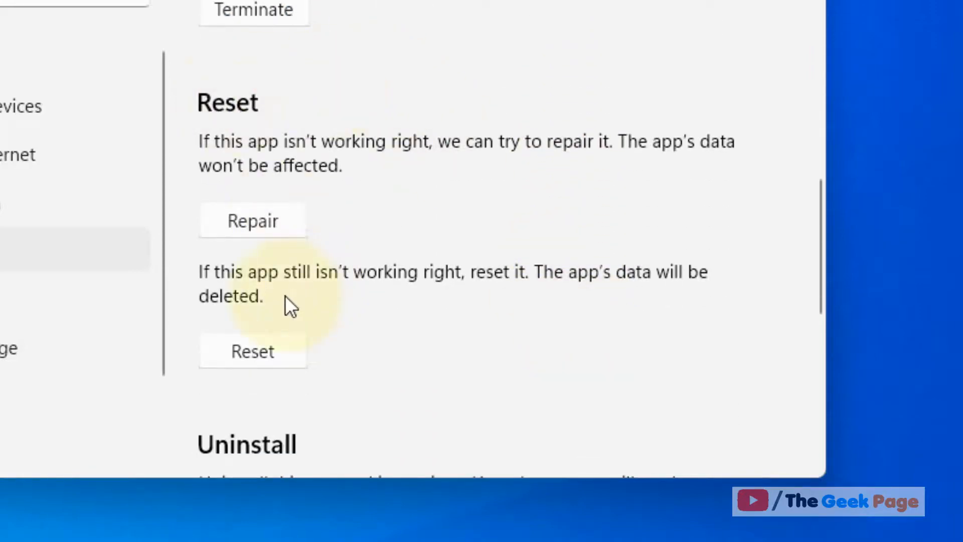
{"action": "mouse_move", "coordinate": [711, 300]}
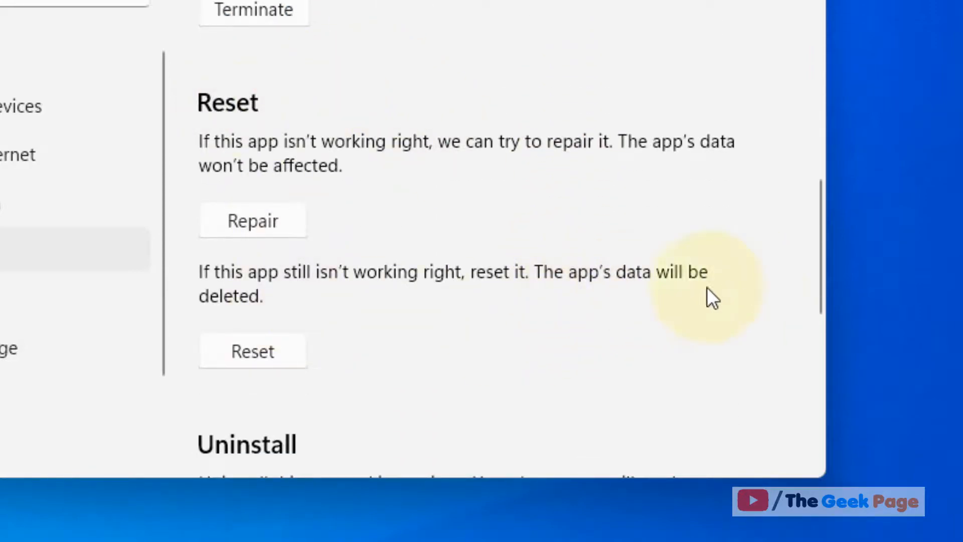
{"action": "mouse_move", "coordinate": [282, 313]}
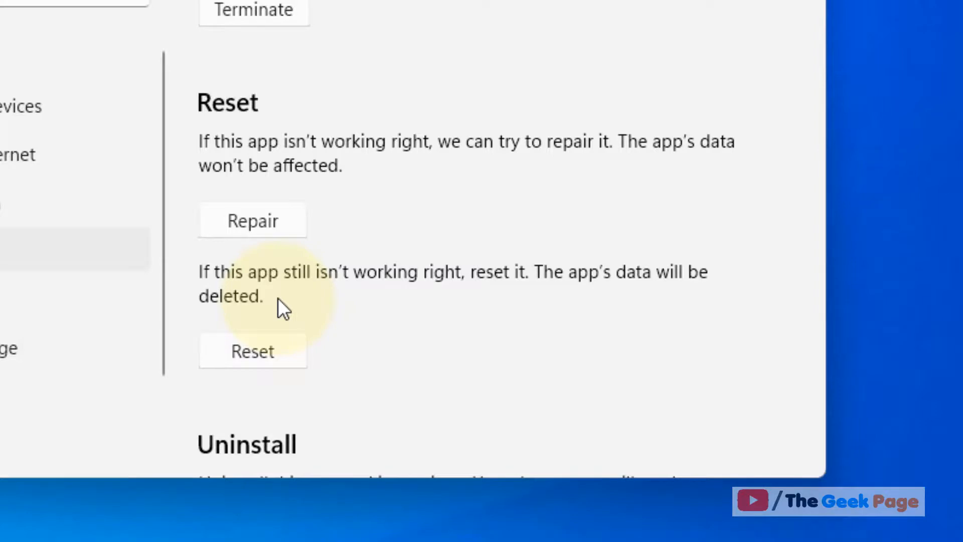
{"action": "mouse_move", "coordinate": [306, 307]}
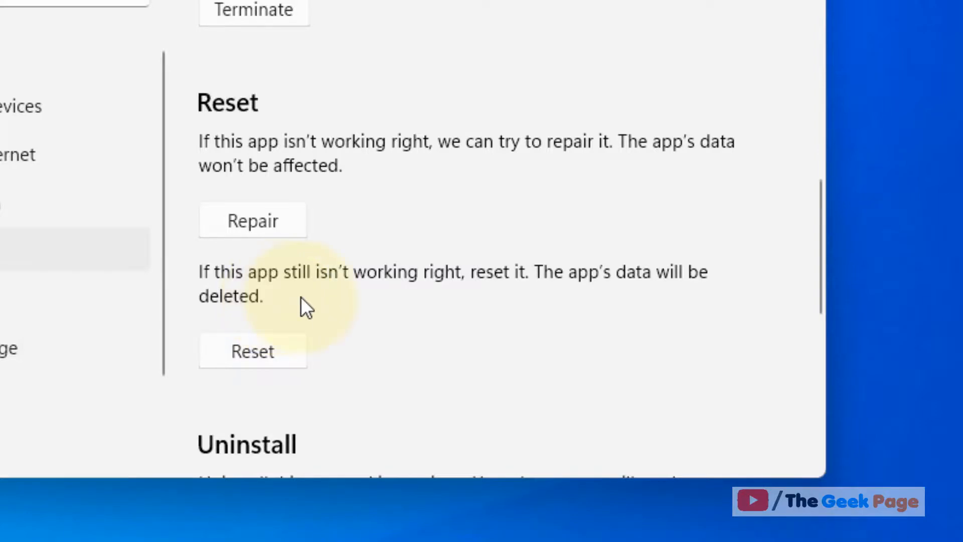
{"action": "mouse_move", "coordinate": [253, 368]}
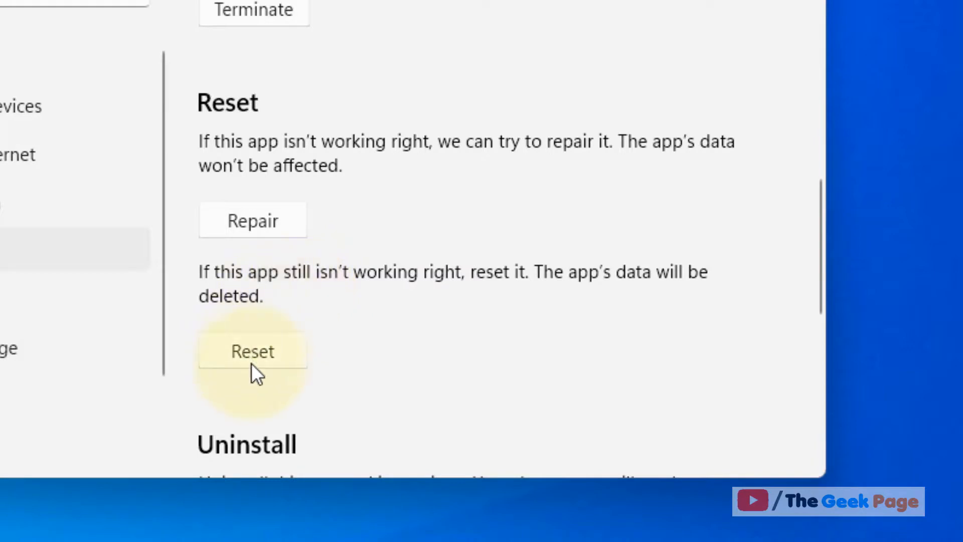
Step: Reset Sticky Notes, confirming deletion of its app data, until the checkmark appears
{"action": "left_click", "coordinate": [252, 350]}
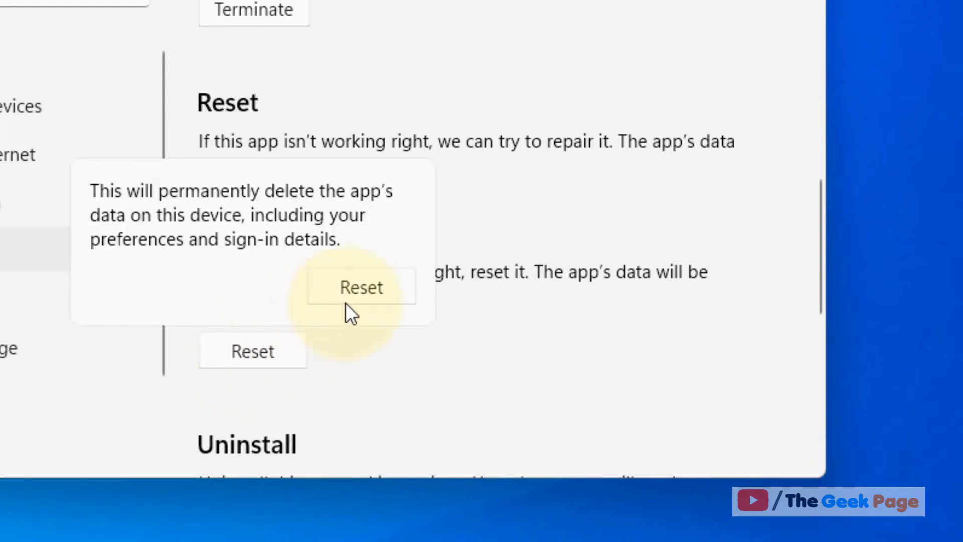
{"action": "left_click", "coordinate": [361, 287]}
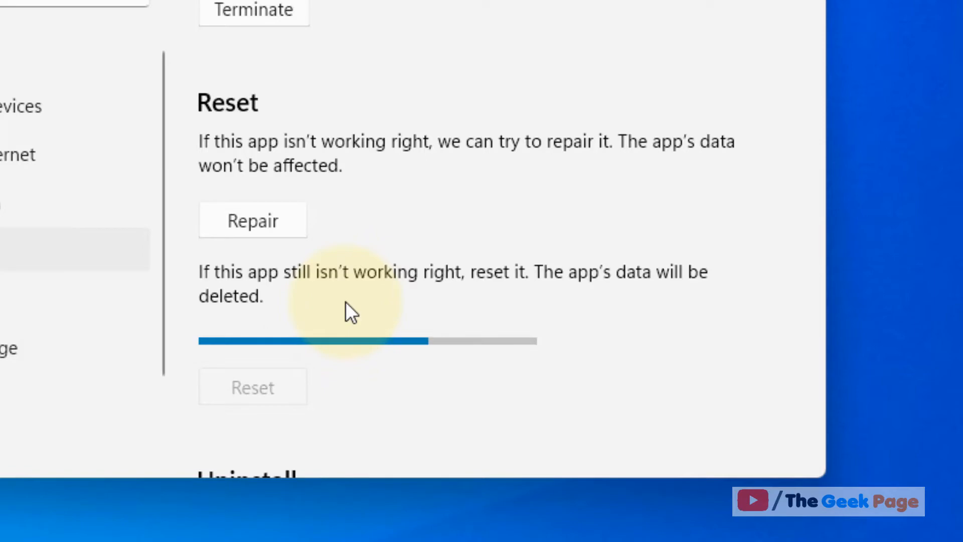
{"action": "mouse_move", "coordinate": [273, 289]}
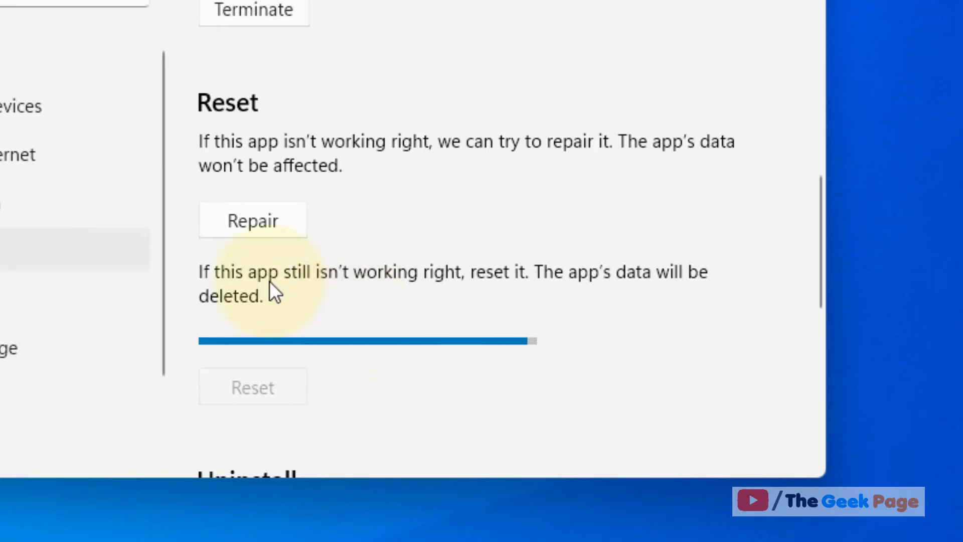
{"action": "left_click", "coordinate": [252, 387]}
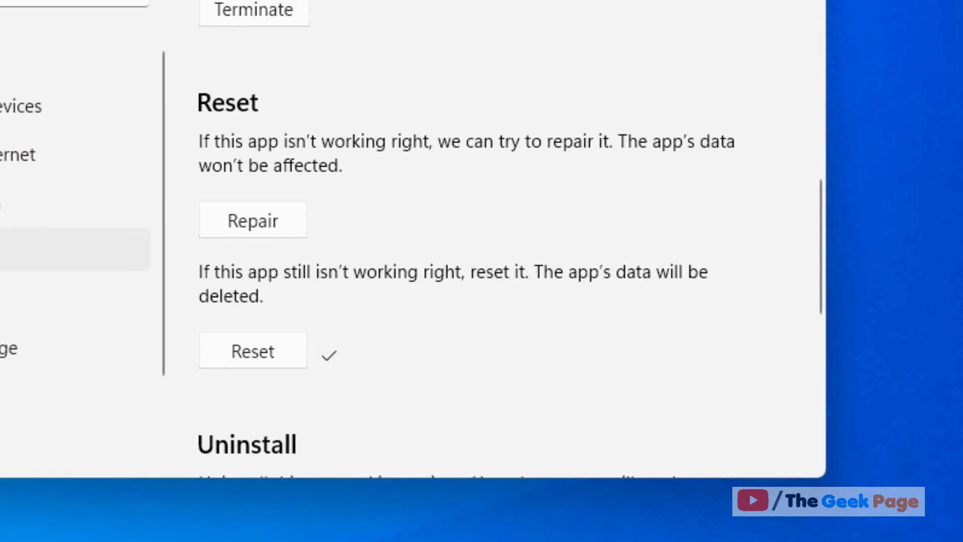